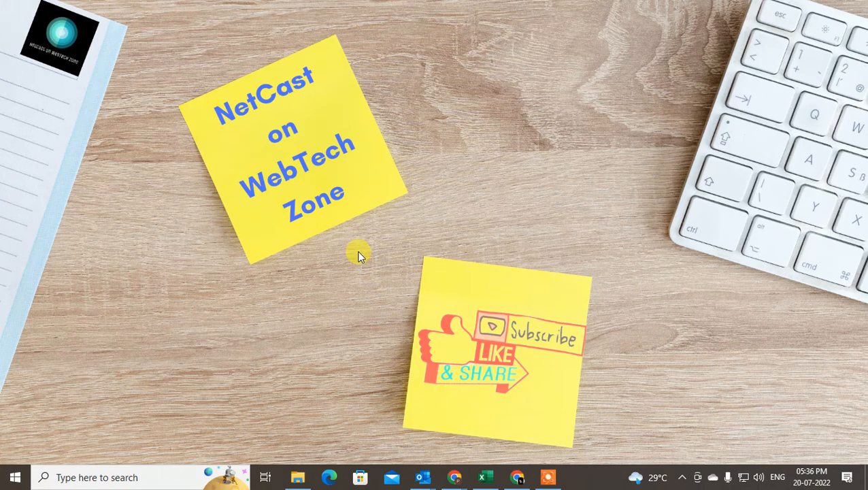
{"action": "mouse_move", "coordinate": [476, 166]}
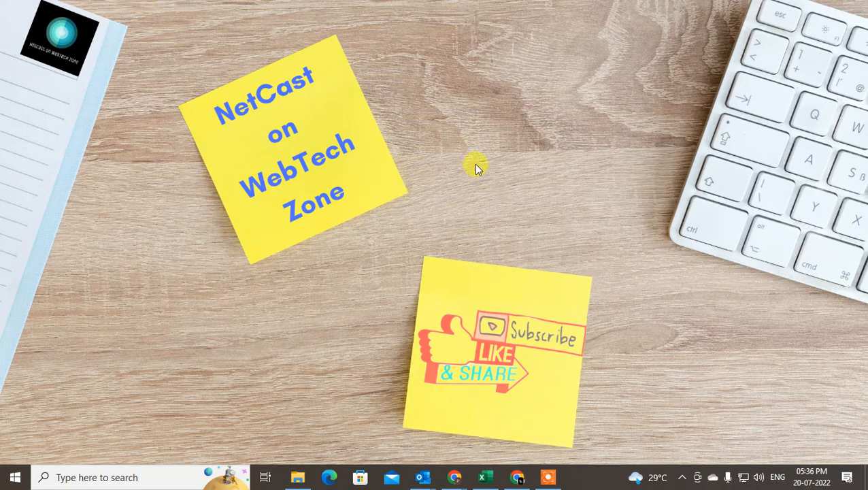
{"action": "mouse_move", "coordinate": [449, 164]}
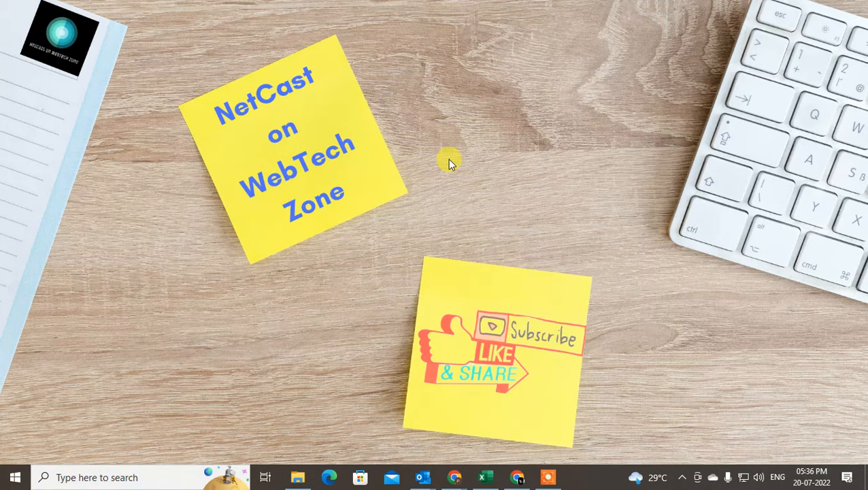
{"action": "mouse_move", "coordinate": [449, 122]}
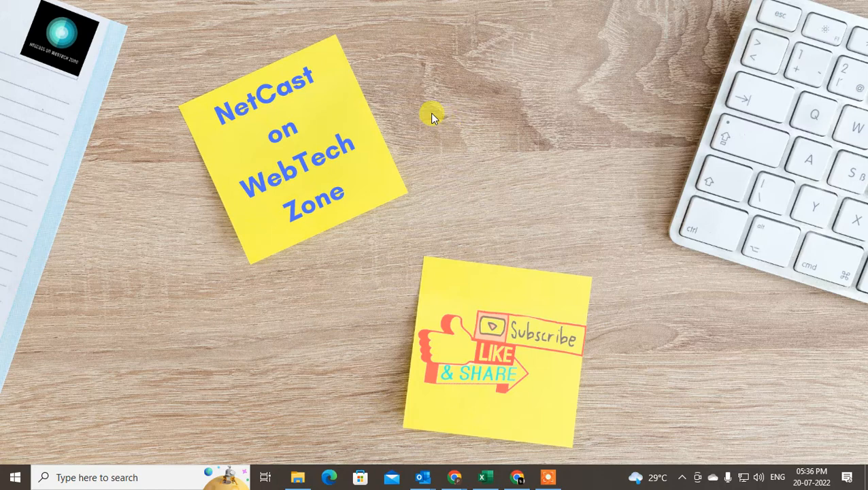
{"action": "mouse_move", "coordinate": [448, 349]}
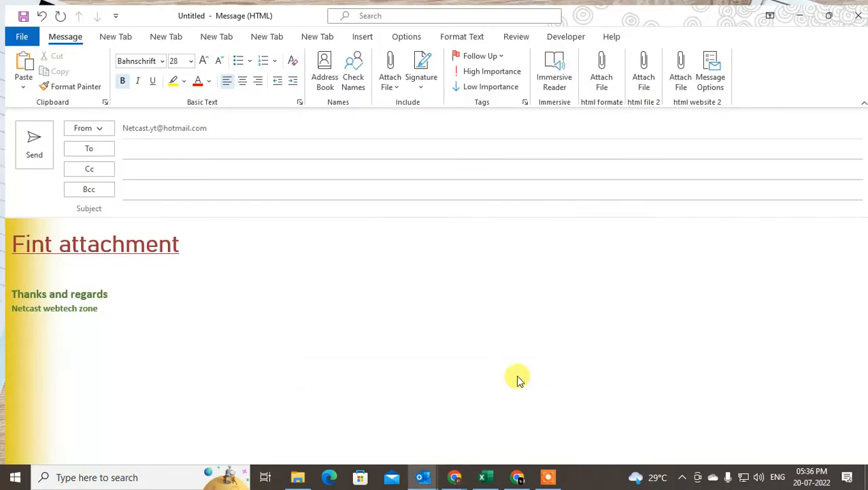
Step: Discard the earlier draft and start a fresh untitled email message
{"action": "left_click", "coordinate": [858, 15]}
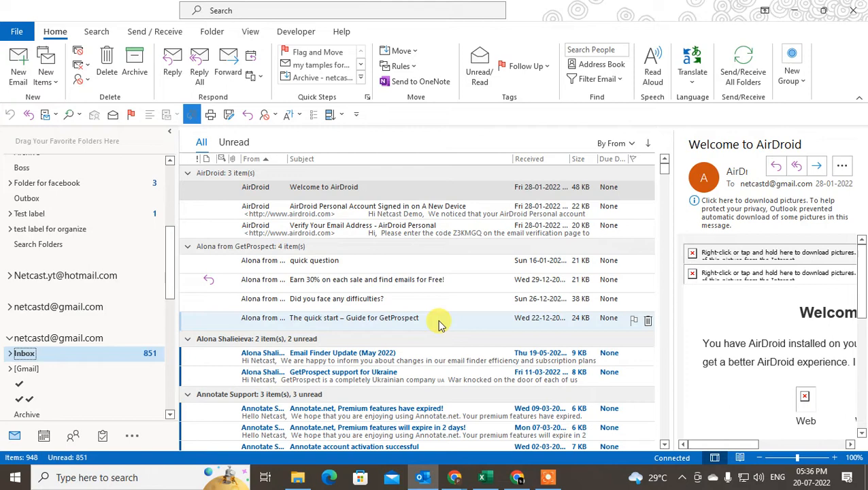
{"action": "left_click", "coordinate": [18, 65]}
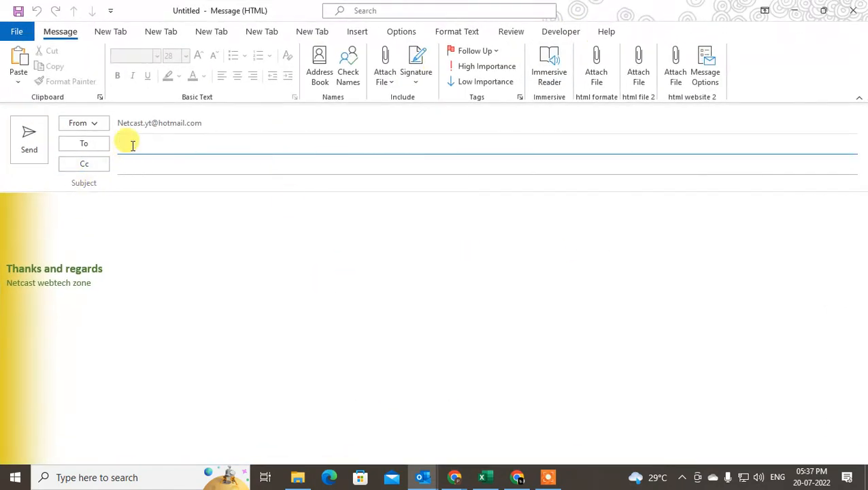
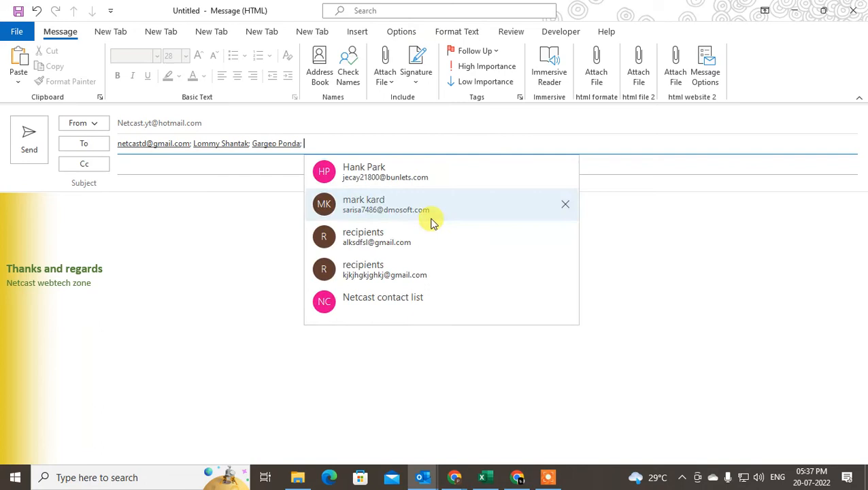
{"action": "left_click", "coordinate": [377, 236]}
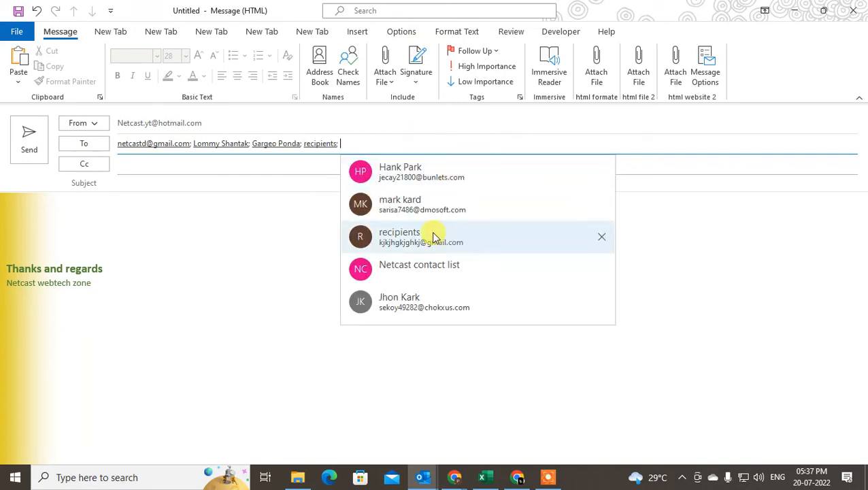
{"action": "left_click", "coordinate": [400, 236]}
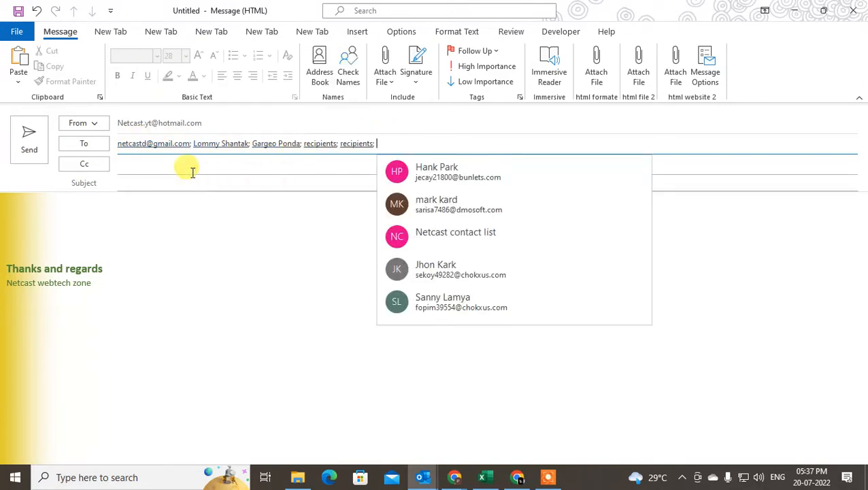
{"action": "left_click", "coordinate": [295, 143]}
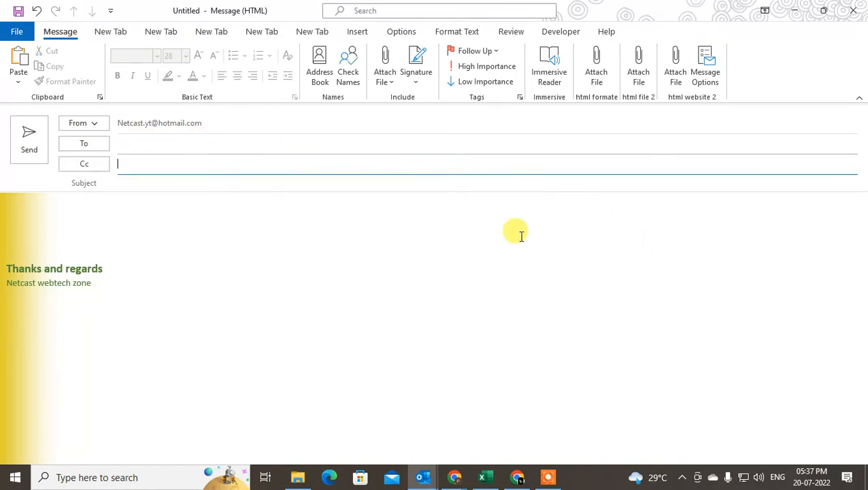
{"action": "left_click", "coordinate": [83, 164]}
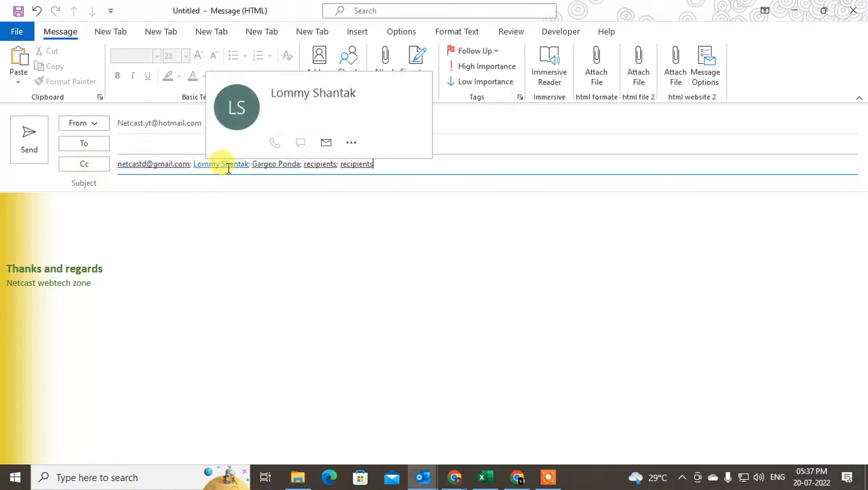
{"action": "left_click", "coordinate": [220, 163]}
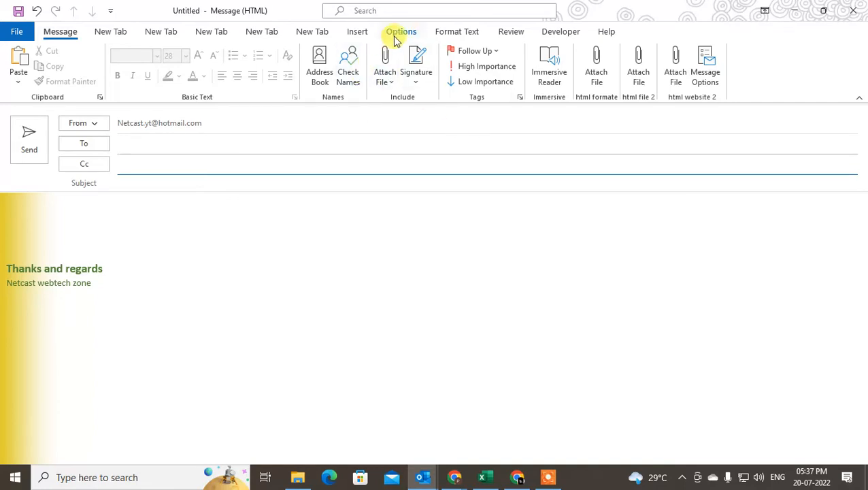
Step: Show the Bcc field on the message via the Options ribbon's Show Fields group
{"action": "left_click", "coordinate": [401, 32]}
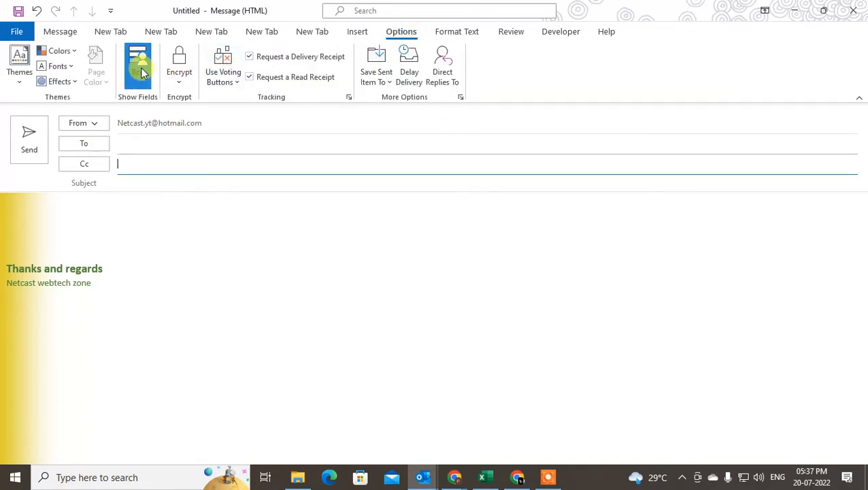
{"action": "left_click", "coordinate": [138, 64]}
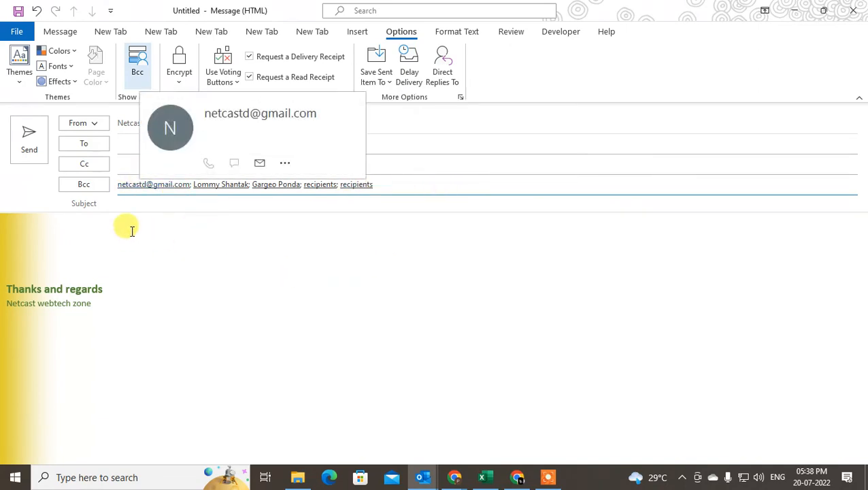
{"action": "type", "text": "Sdafasdf asdf asd"}
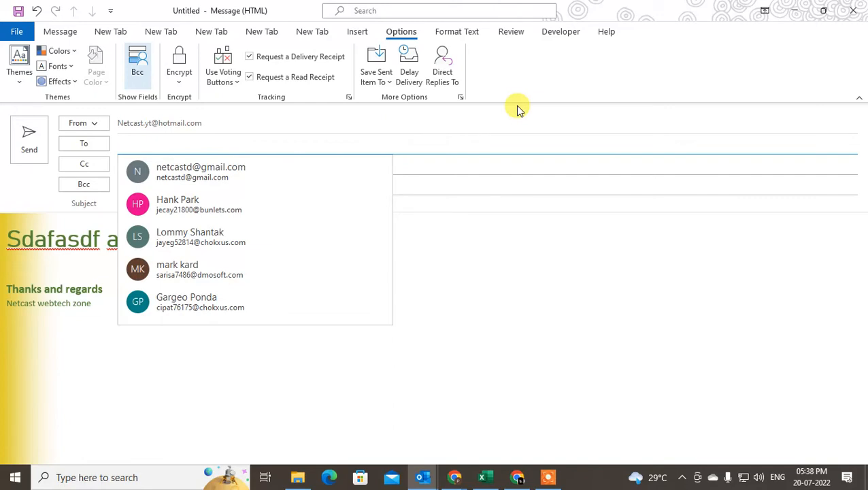
{"action": "type", "text": "netcs"}
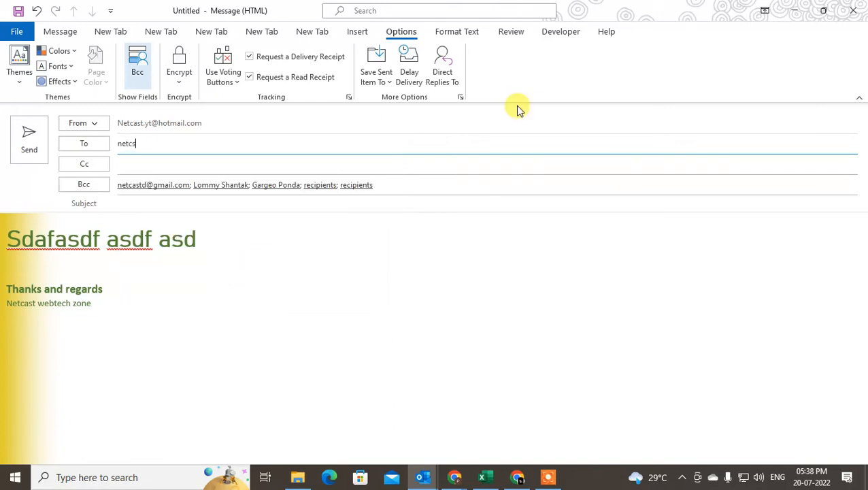
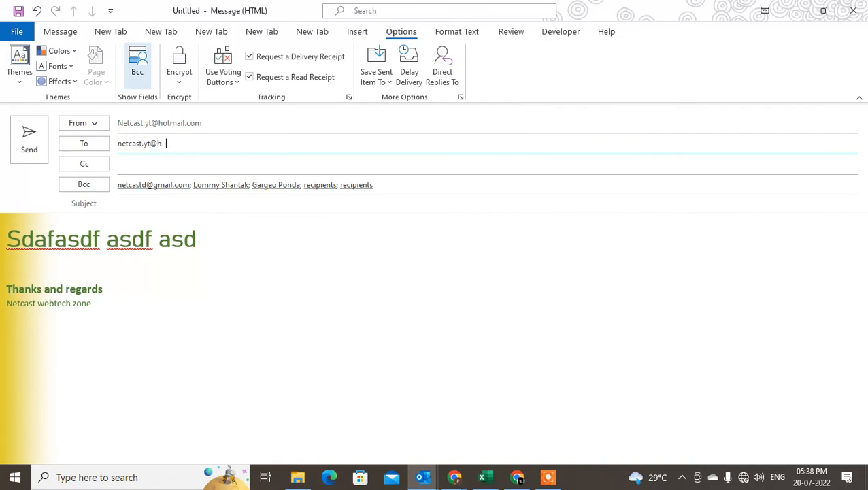